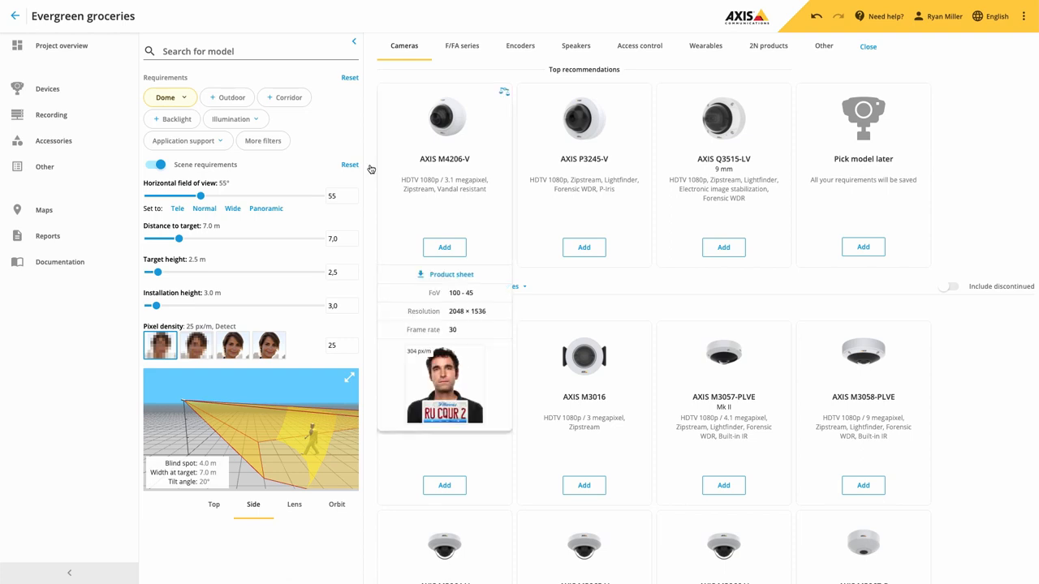
Step: Add the recommended AXIS M4206-V, P3245-V and Q3515-LV cameras to the comparison tray
{"action": "left_click", "coordinate": [503, 91]}
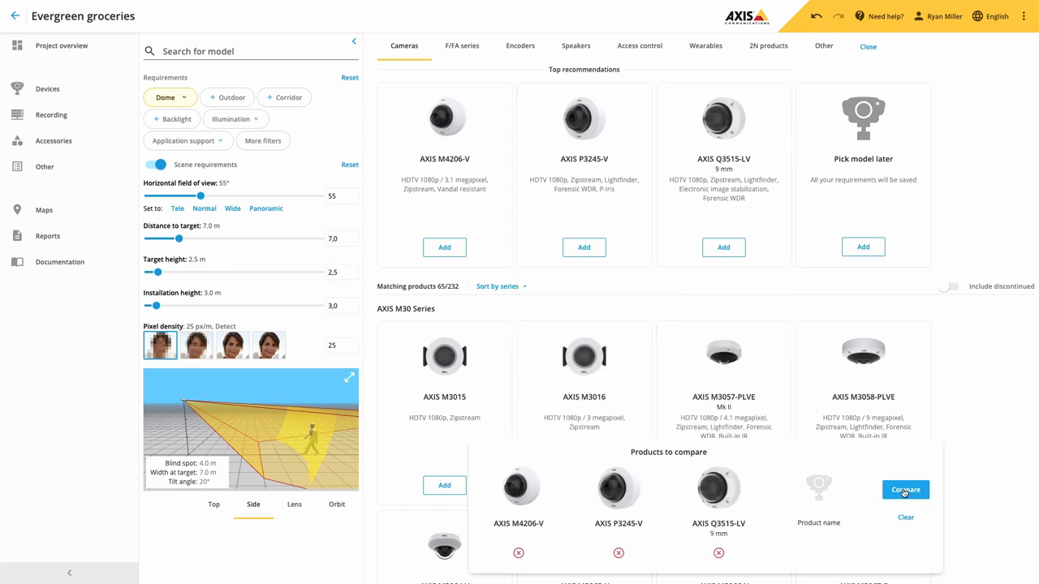
Step: Compare the three queued dome cameras and review their characteristics and imaging specs
{"action": "left_click", "coordinate": [906, 491]}
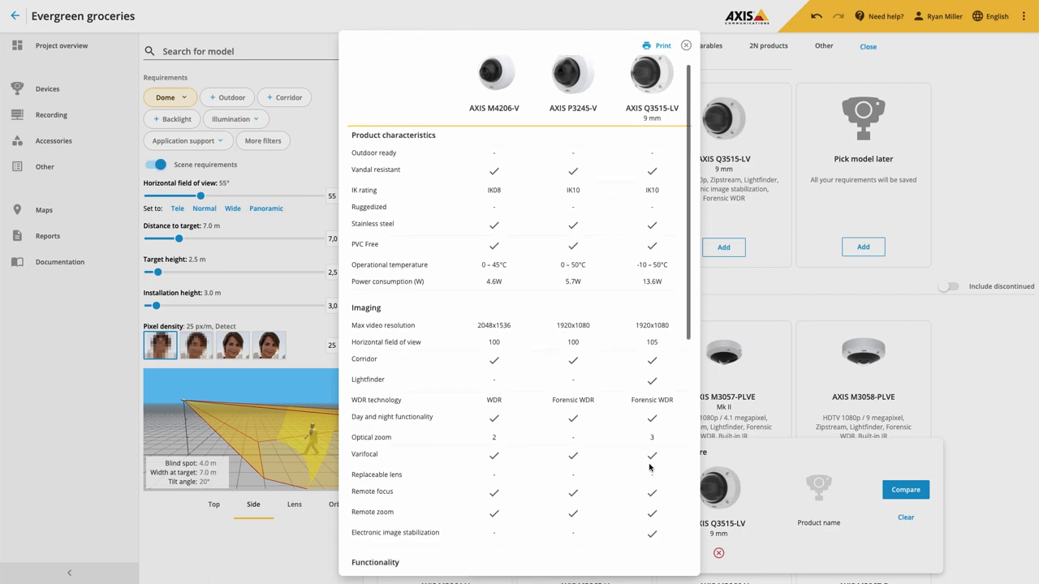
{"action": "scroll", "scroll_direction": "down", "scroll_amount": 3}
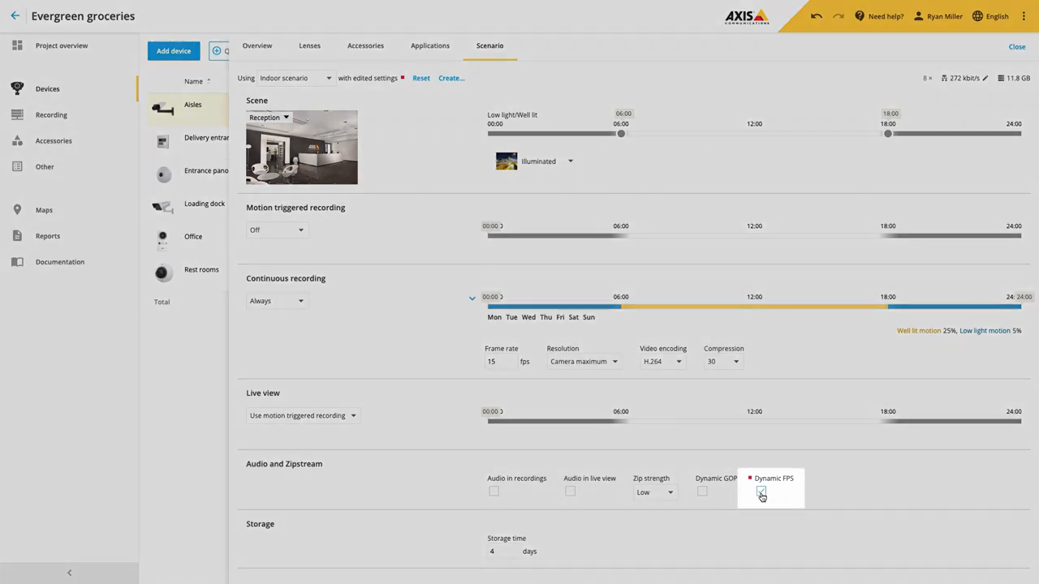
Step: Enable Dynamic FPS under Audio and Zipstream in the Aisles camera's recording scenario
{"action": "scroll", "scroll_direction": "down", "scroll_amount": 3}
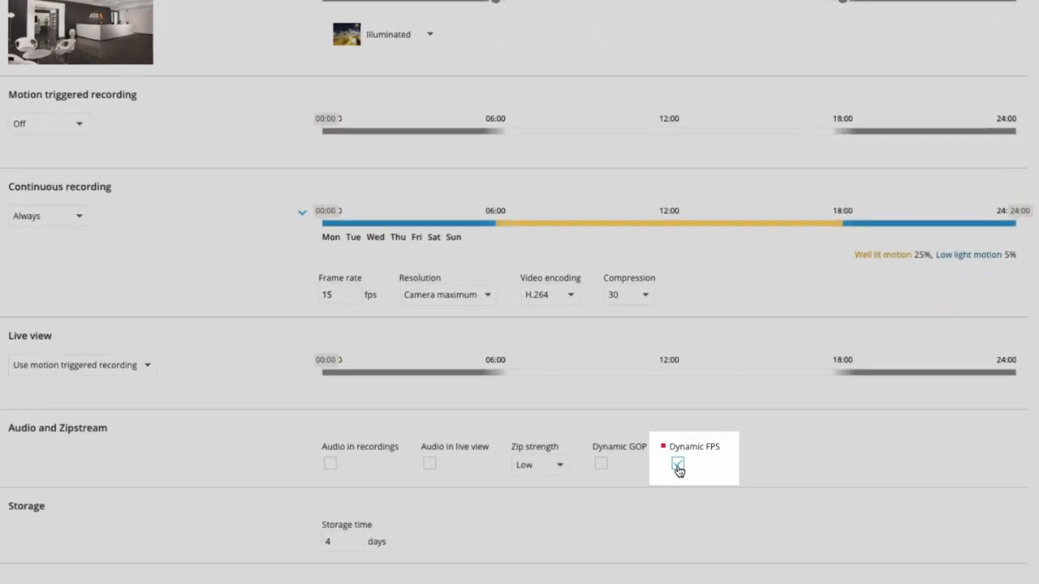
{"action": "scroll", "scroll_direction": "down", "scroll_amount": 3}
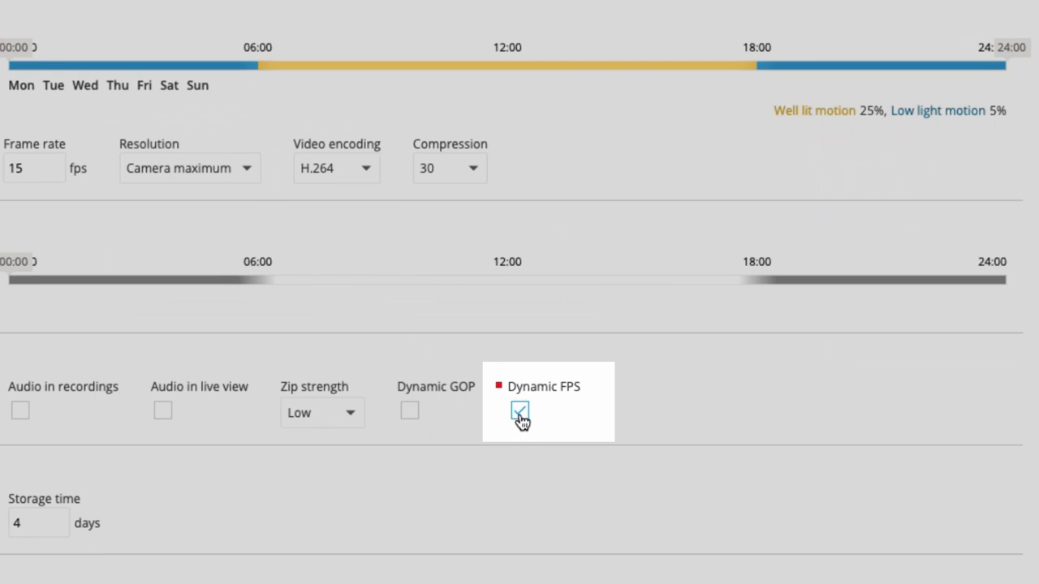
{"action": "scroll", "scroll_direction": "up", "scroll_amount": 3}
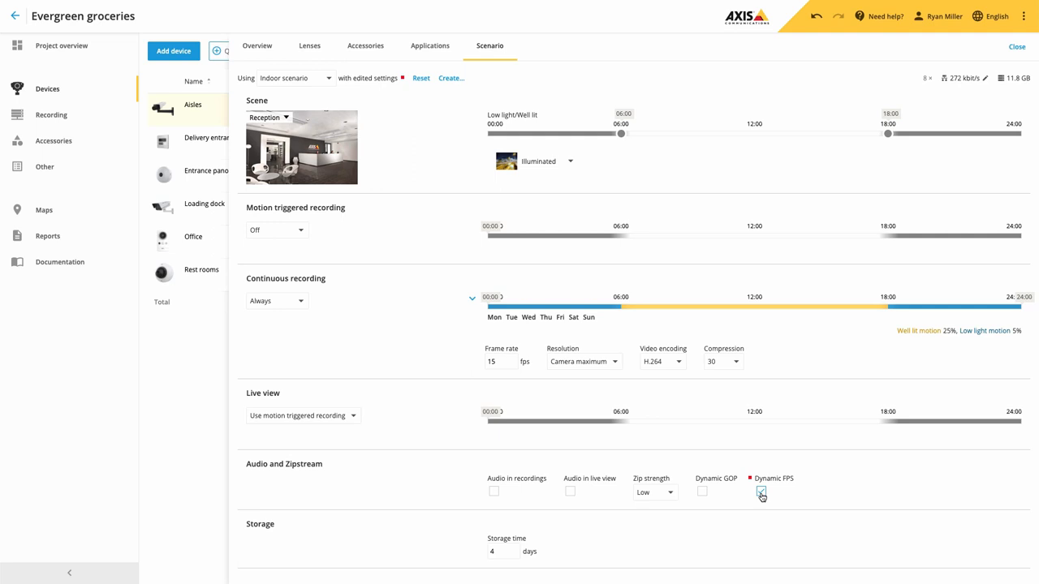
Step: Set continuous recording to MJPEG encoding and show the project's recording solutions
{"action": "left_click", "coordinate": [662, 361]}
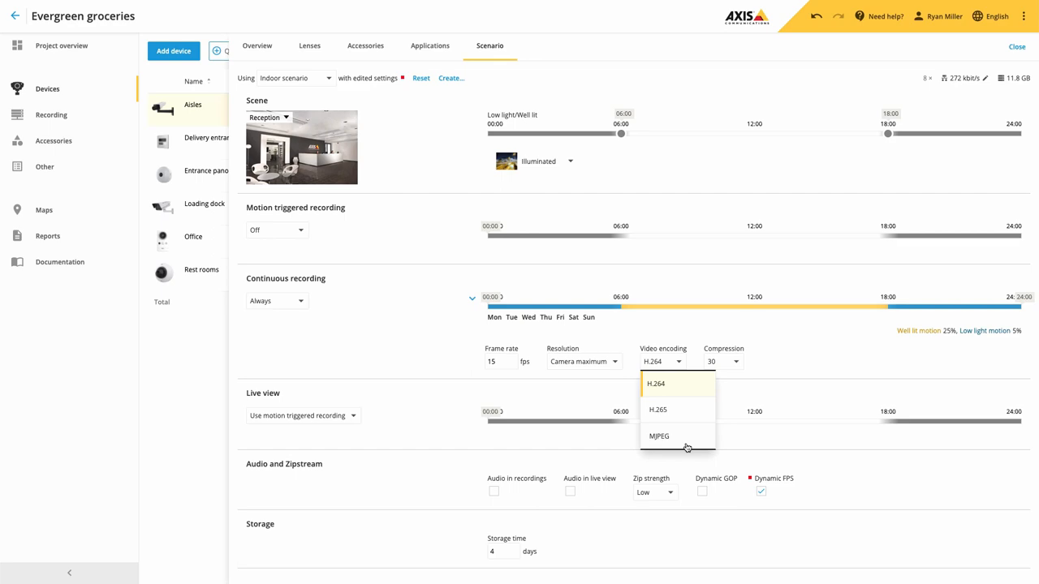
{"action": "left_click", "coordinate": [52, 113]}
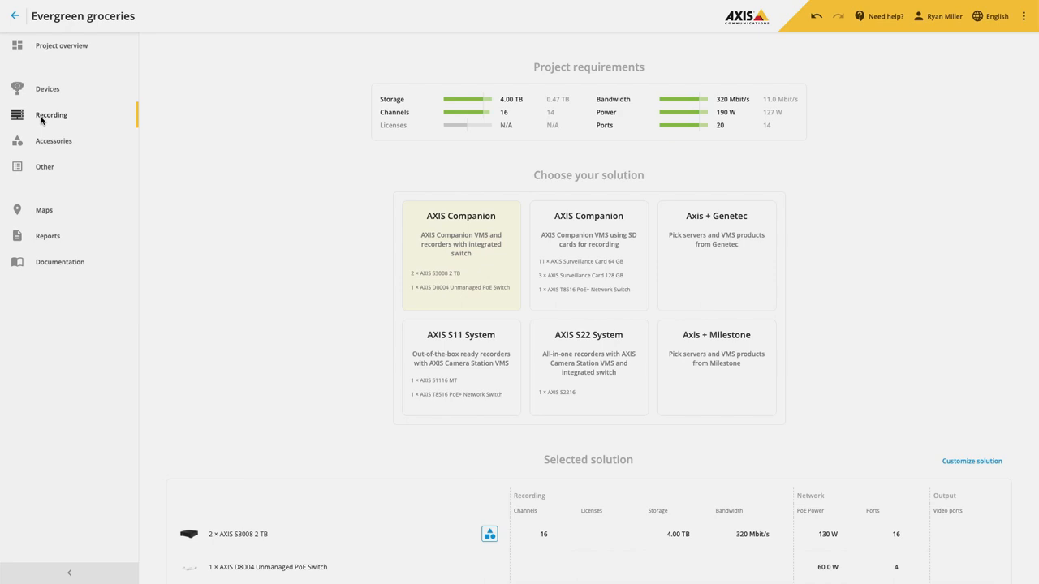
{"action": "mouse_move", "coordinate": [578, 258]}
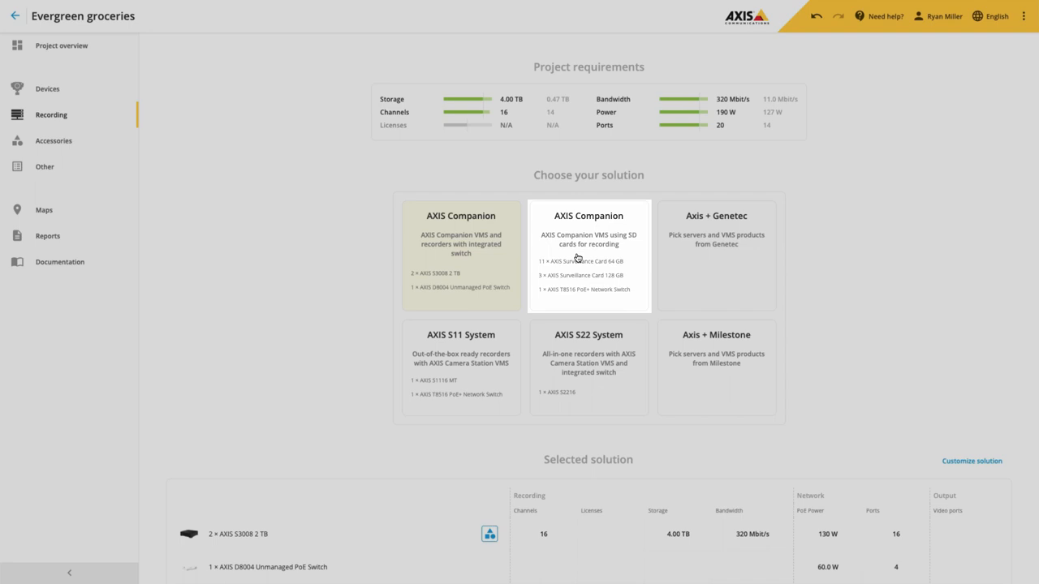
Step: Select the AXIS Companion SD-card solution and proceed with replacing SD card accessories
{"action": "left_click", "coordinate": [588, 253]}
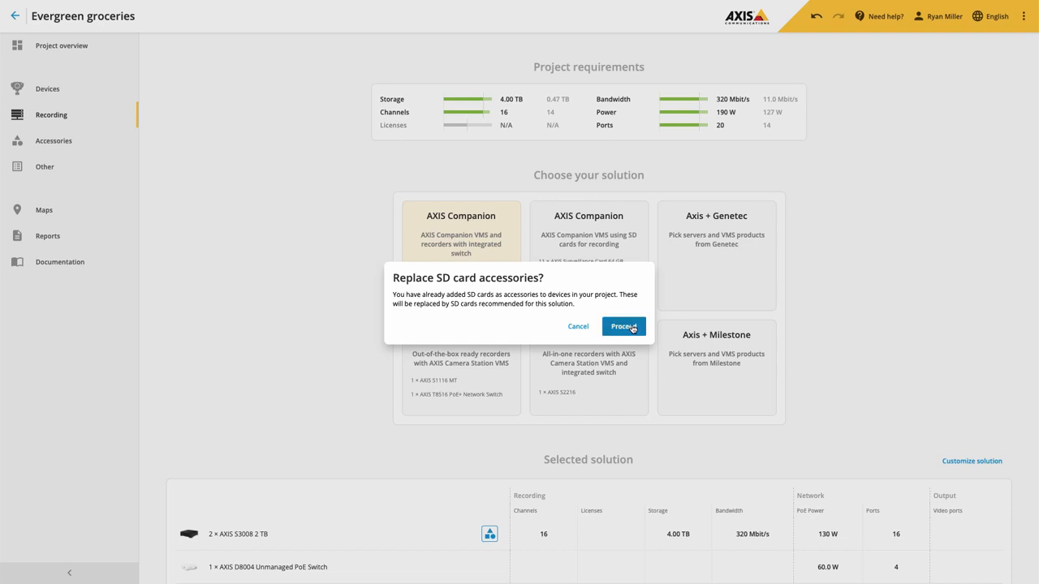
{"action": "left_click", "coordinate": [623, 327]}
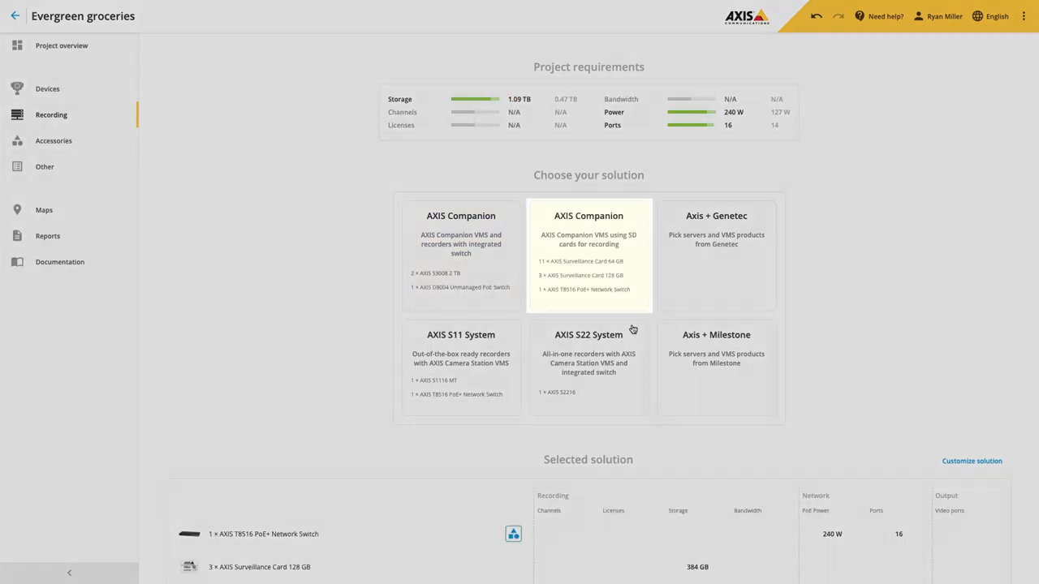